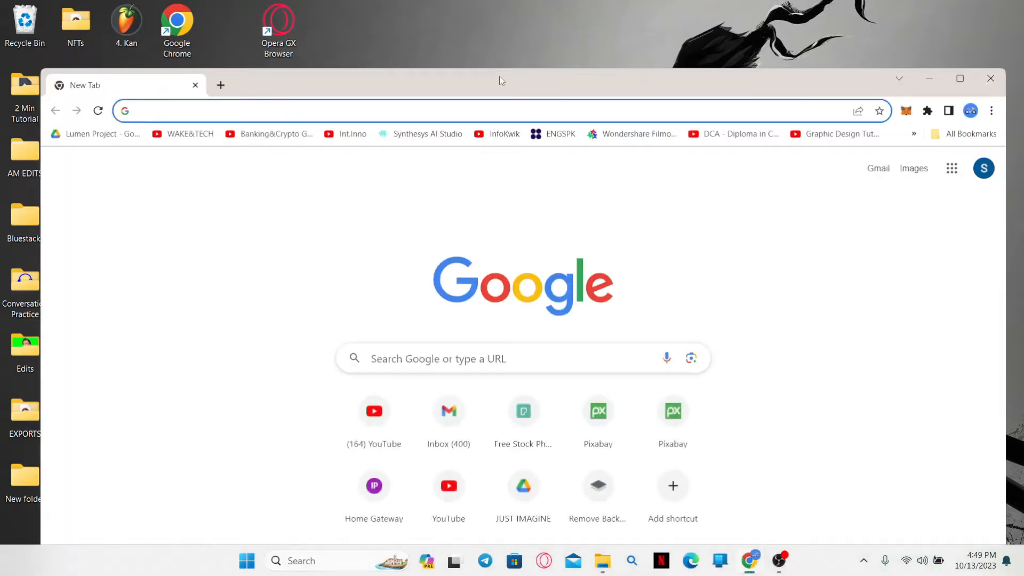
Enter craigslist.org in the Chrome address bar
text(craigslist.org)
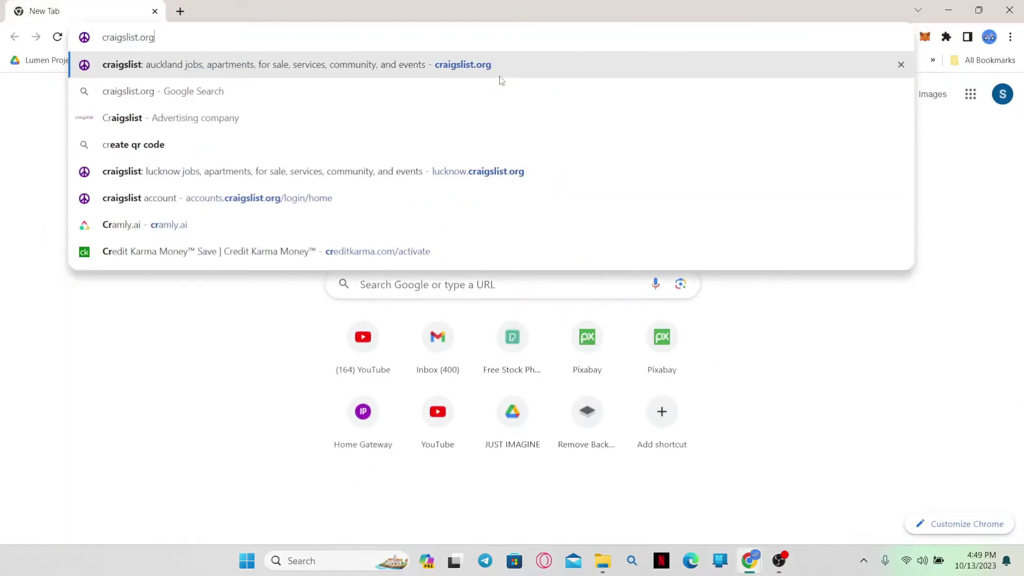
Load the Auckland Craigslist front page and go to the account login page
click(255, 64)
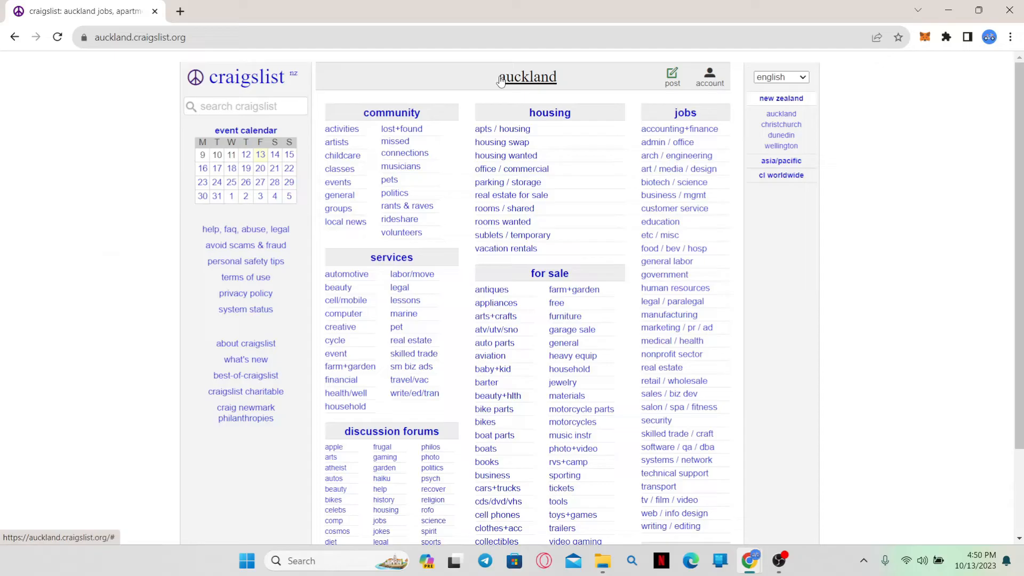
mouse_move(441, 167)
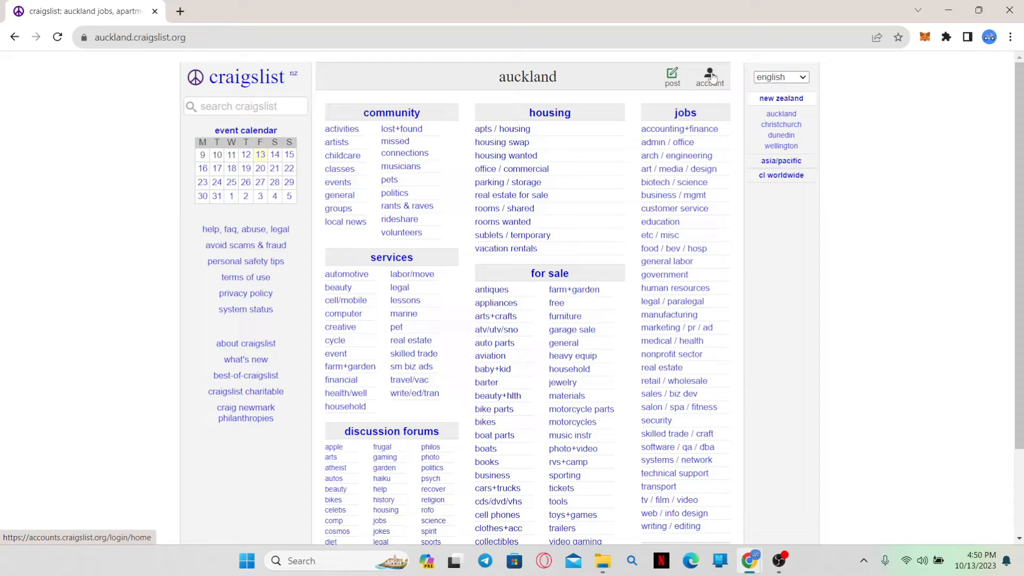
mouse_move(848, 248)
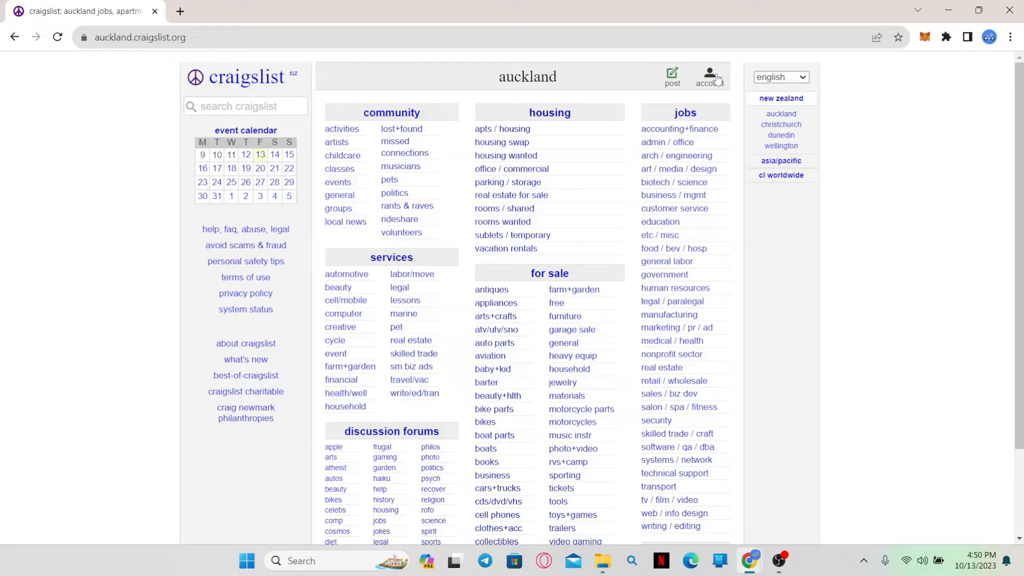
click(710, 75)
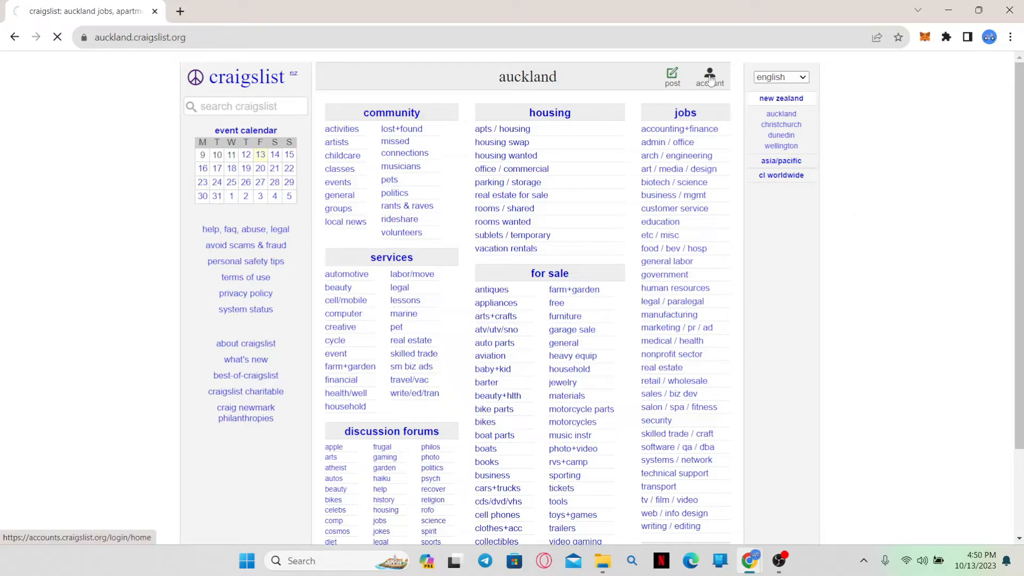
Show the account home with three active postings, then head to settings
click(710, 73)
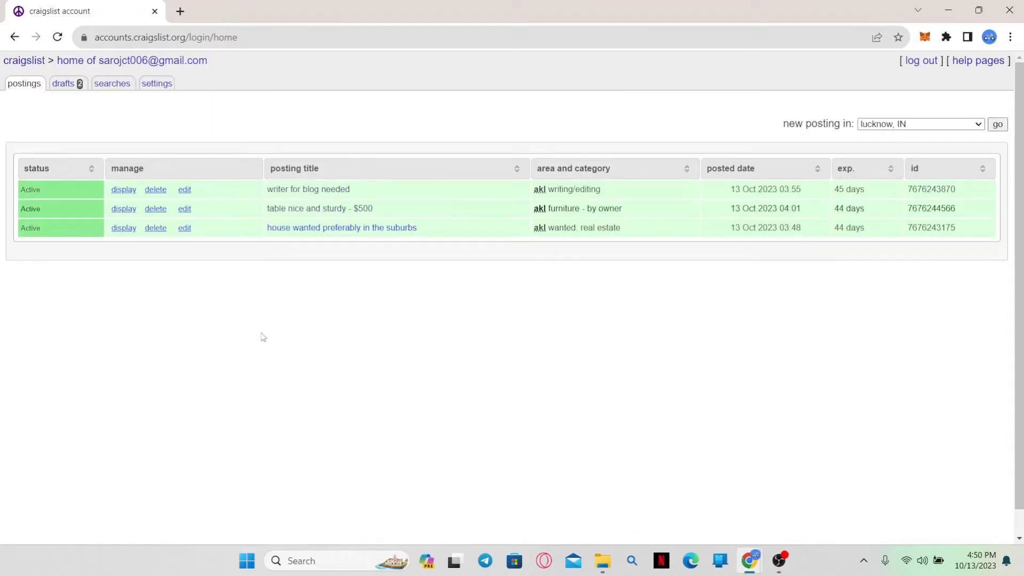
mouse_move(136, 89)
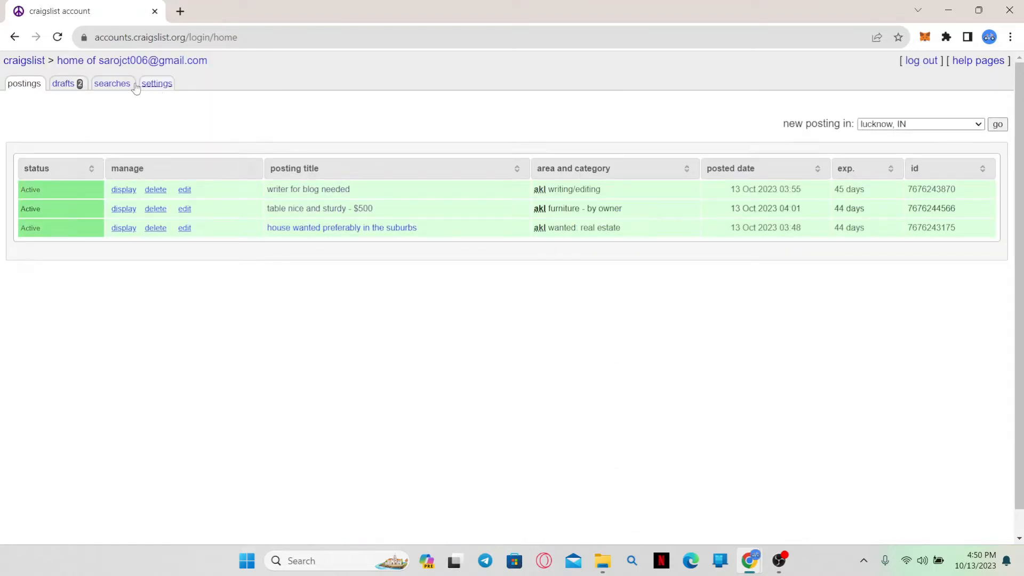
mouse_move(151, 92)
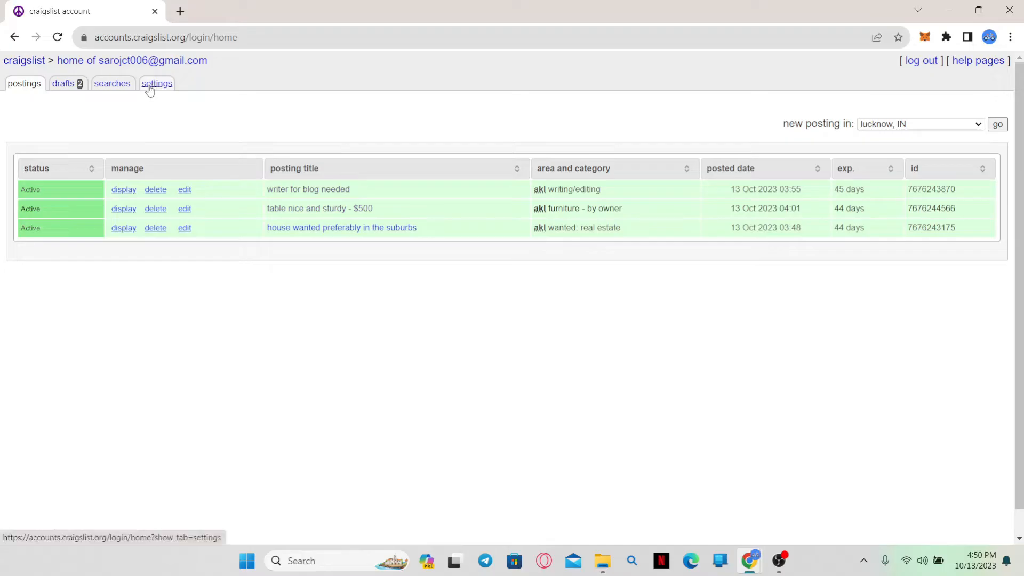
click(157, 84)
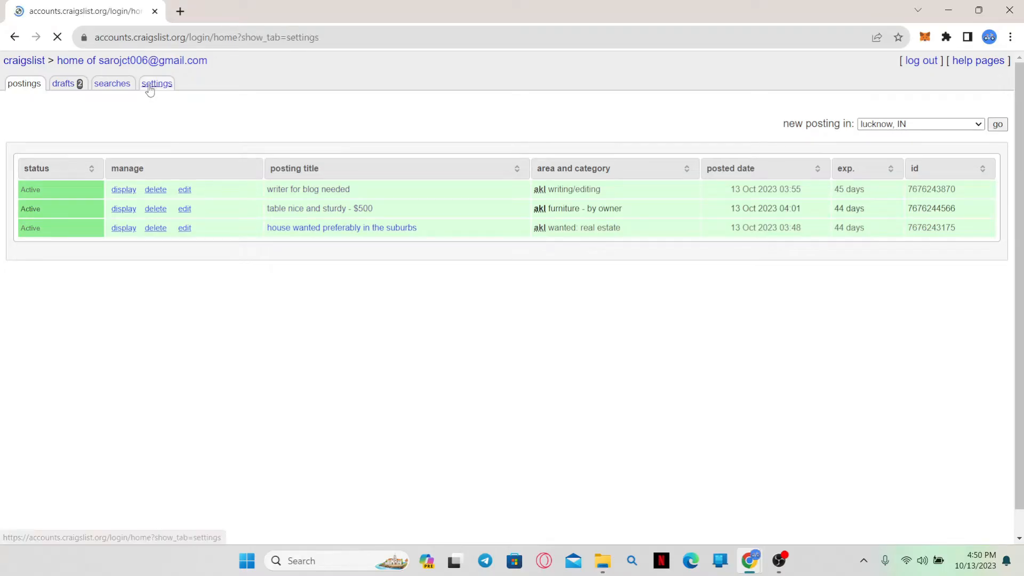
Load the settings tab showing email, password, sessions and deactivate account
click(157, 84)
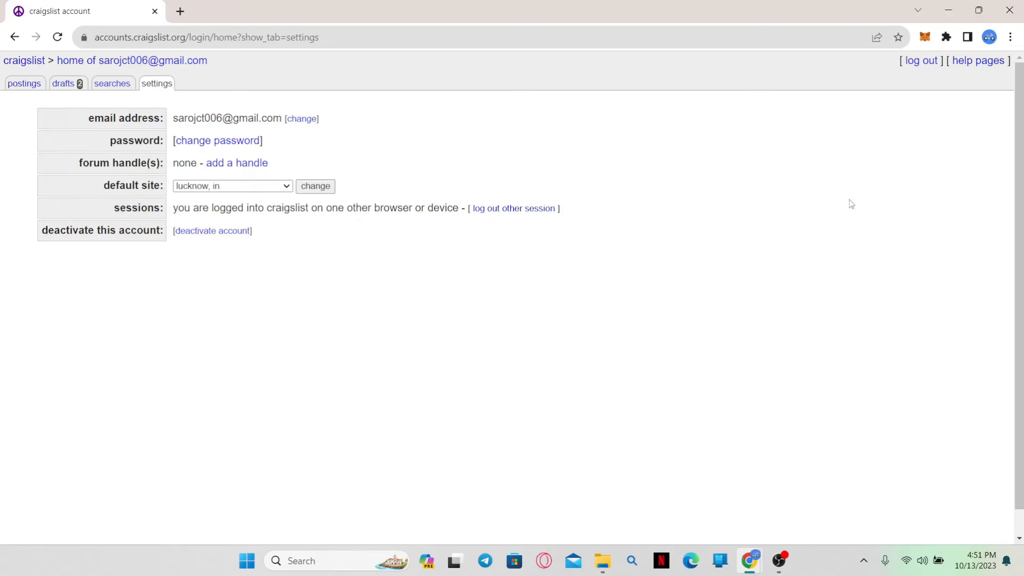
mouse_move(897, 151)
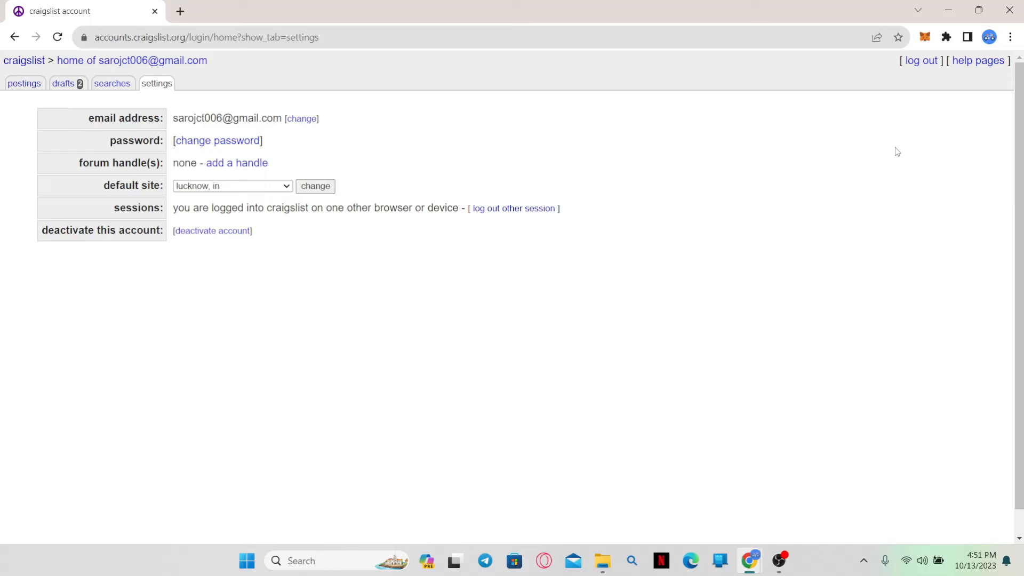
mouse_move(762, 206)
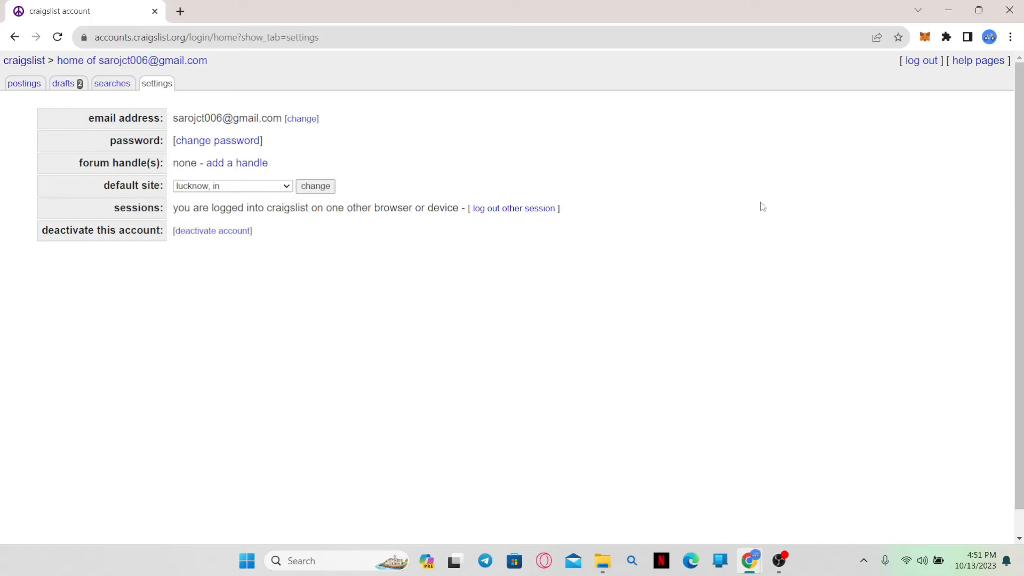